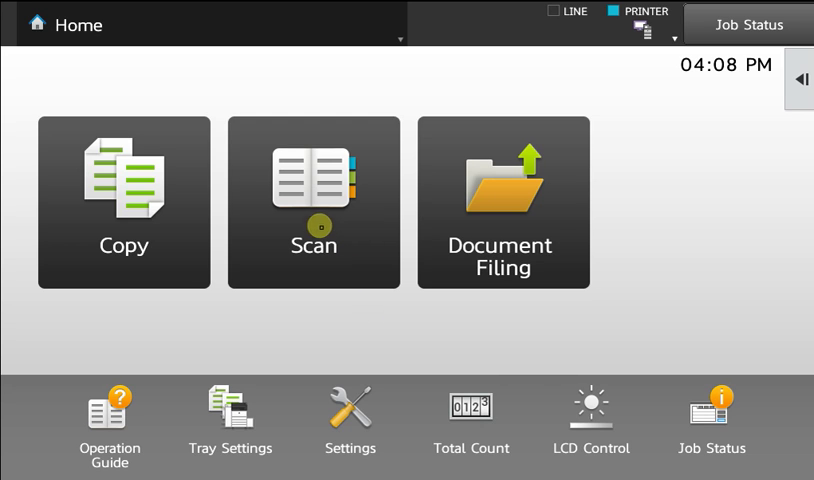
- Begin a scan job and pick Collin - Word OCR from the address book
left_click(313, 200)
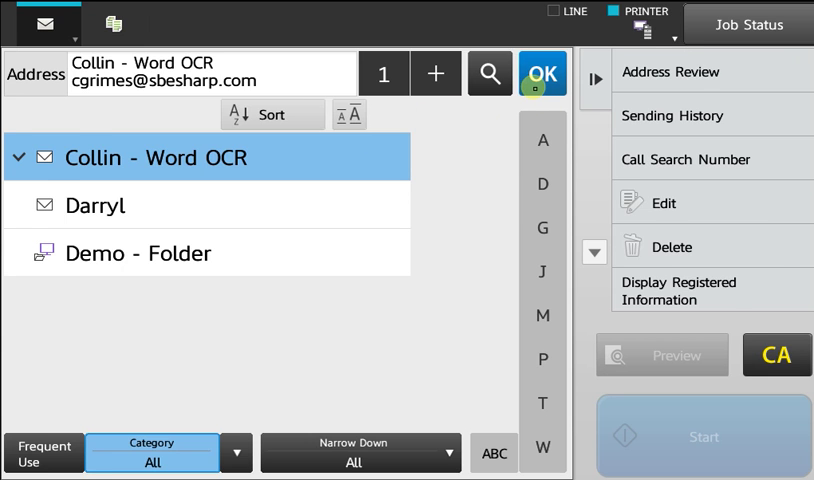
left_click(543, 74)
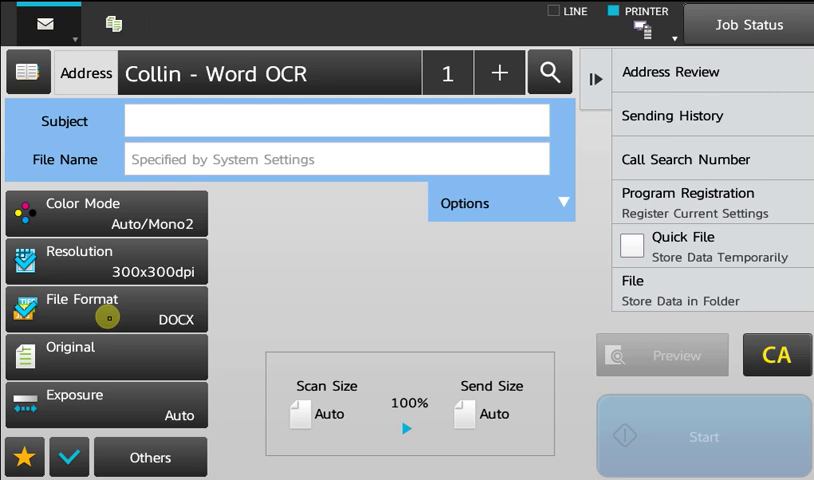
- Open File Format and switch the color output from DOCX through XLSX to PPTX
left_click(106, 309)
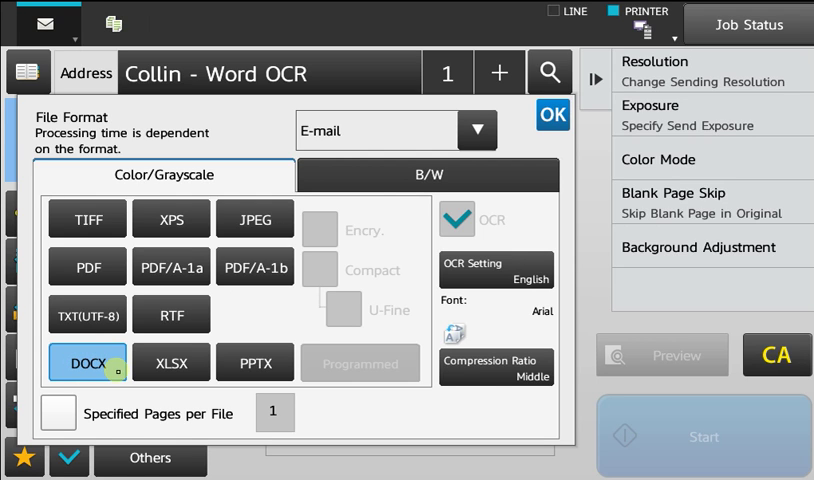
left_click(170, 362)
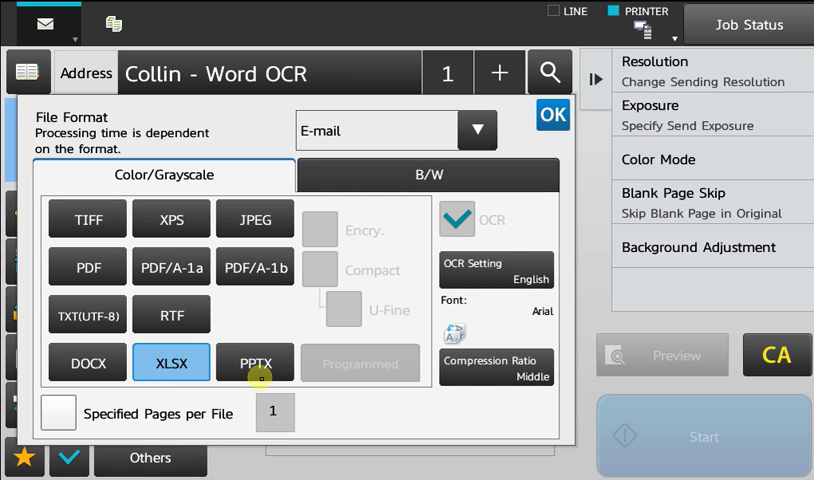
left_click(254, 363)
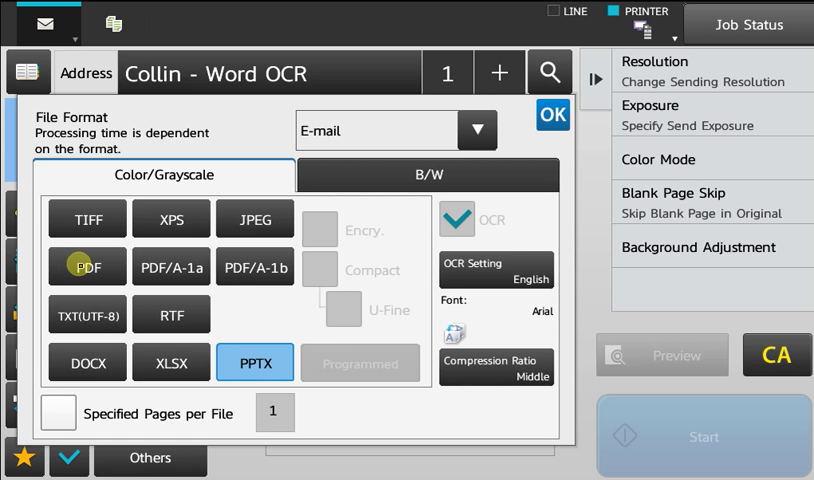
- Try PDF with OCR and Compact, then set the color output back to DOCX
left_click(87, 266)
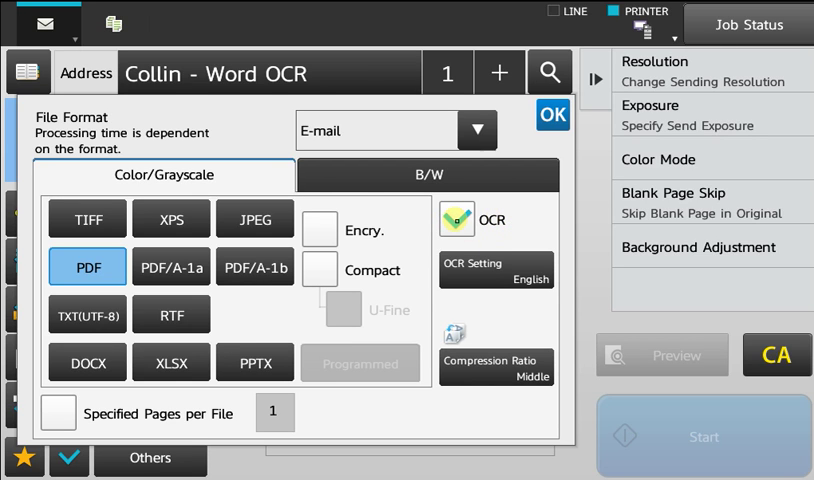
left_click(319, 270)
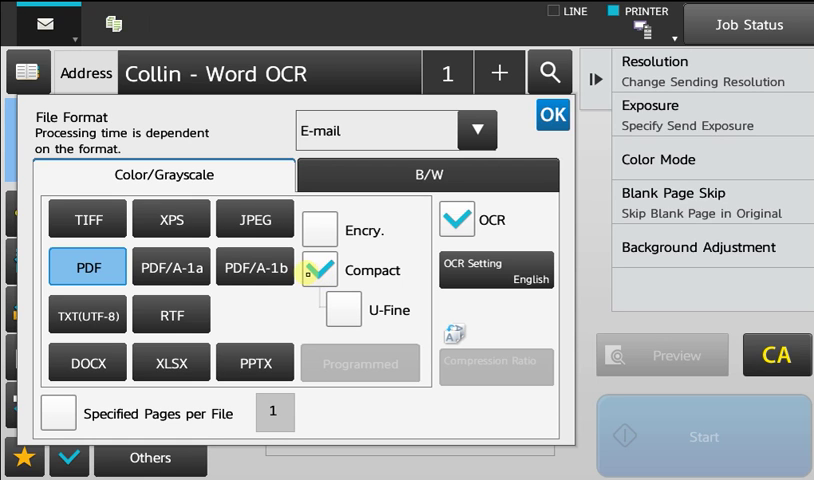
left_click(318, 270)
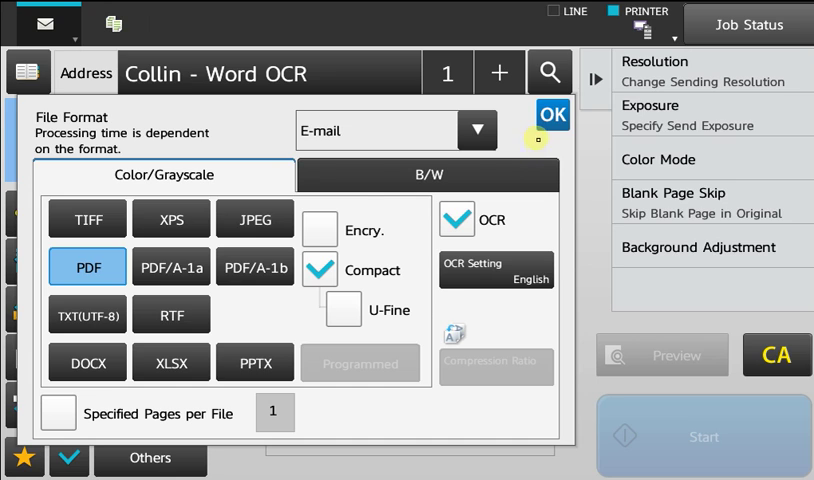
left_click(86, 362)
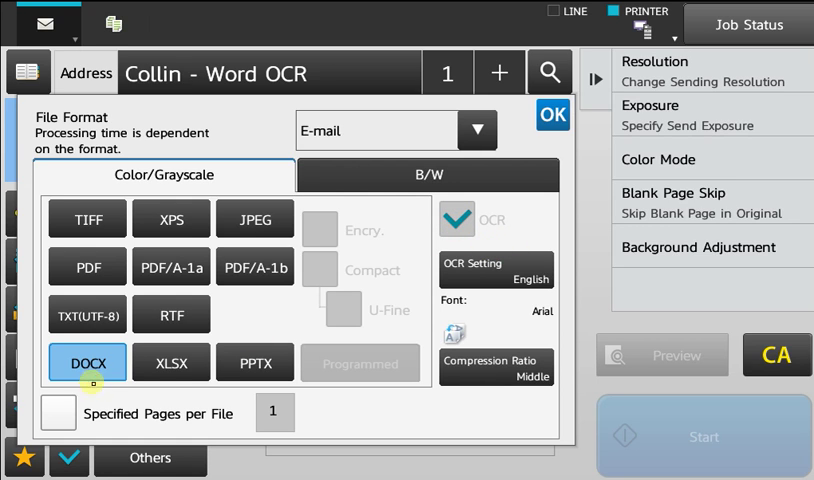
- Select DOCX as the output format and close the File Format panel with OK
left_click(255, 362)
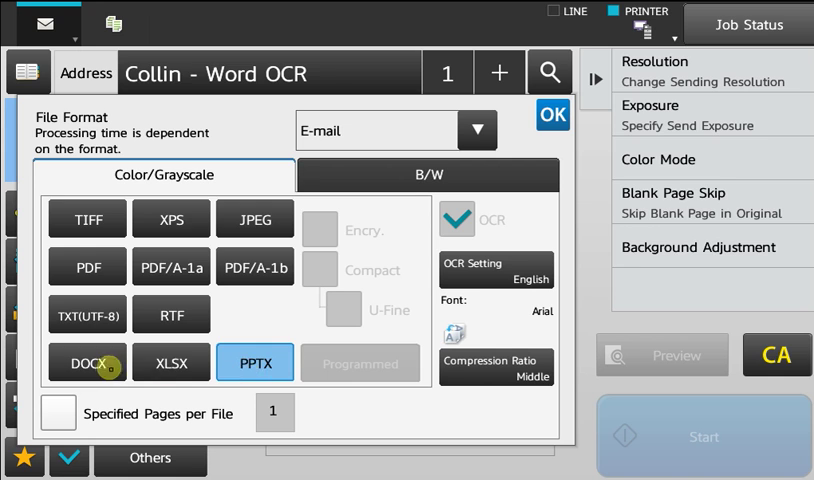
left_click(87, 363)
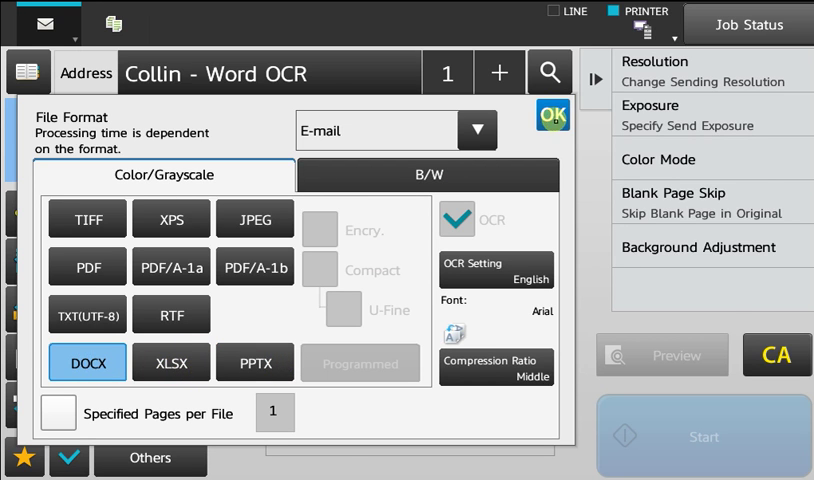
left_click(551, 114)
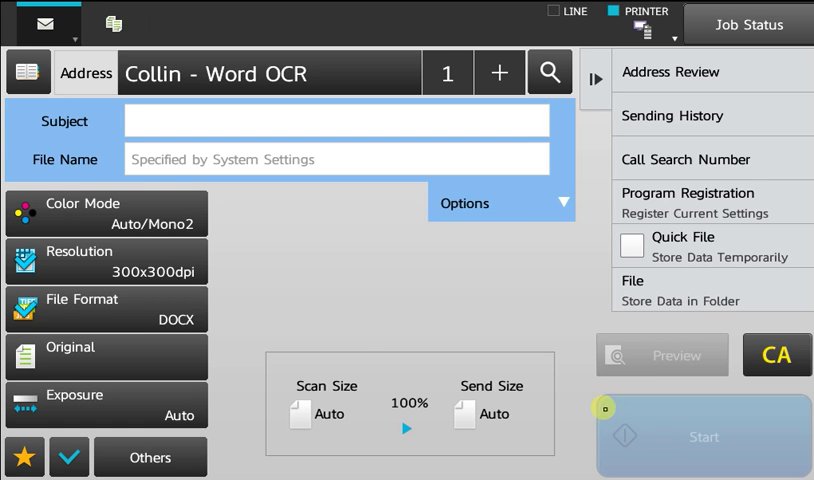